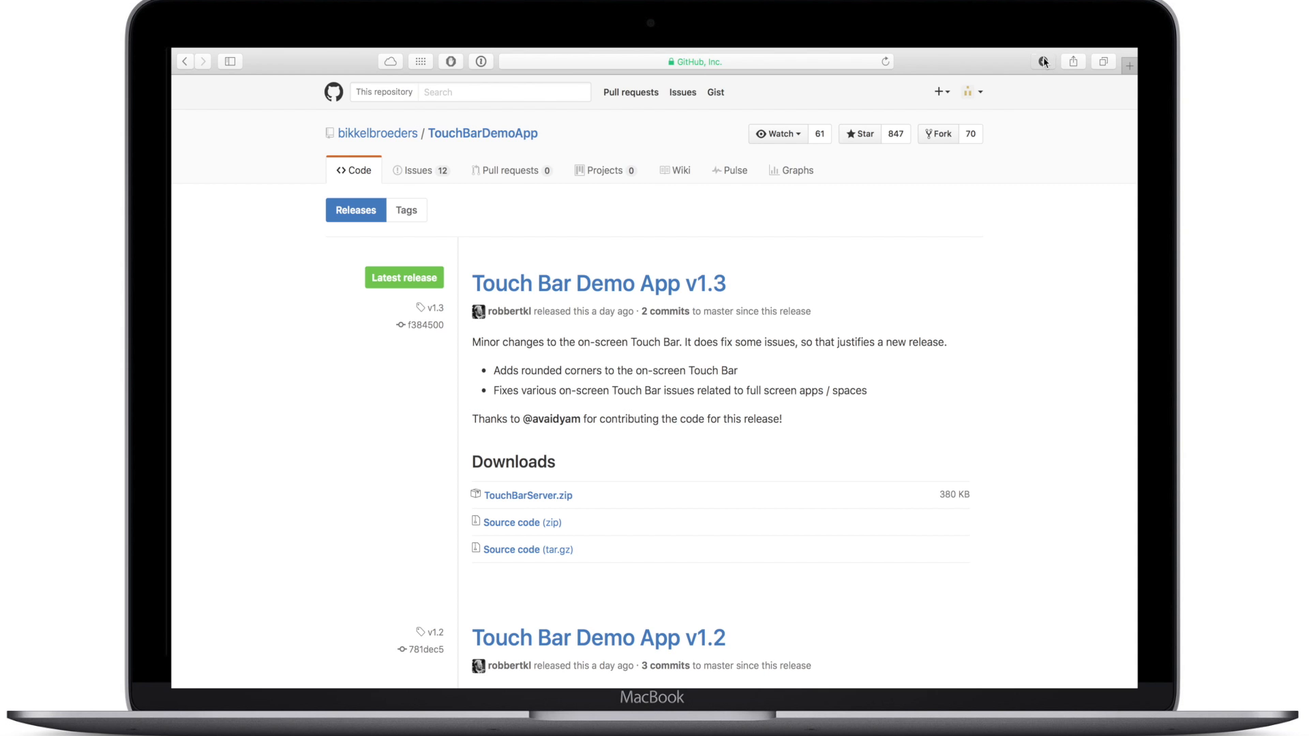
- Launch TouchBarServer so the on-screen Touch Bar overlays the TouchBarDemoApp v1.3 releases page
{"action": "left_click", "coordinate": [1043, 61]}
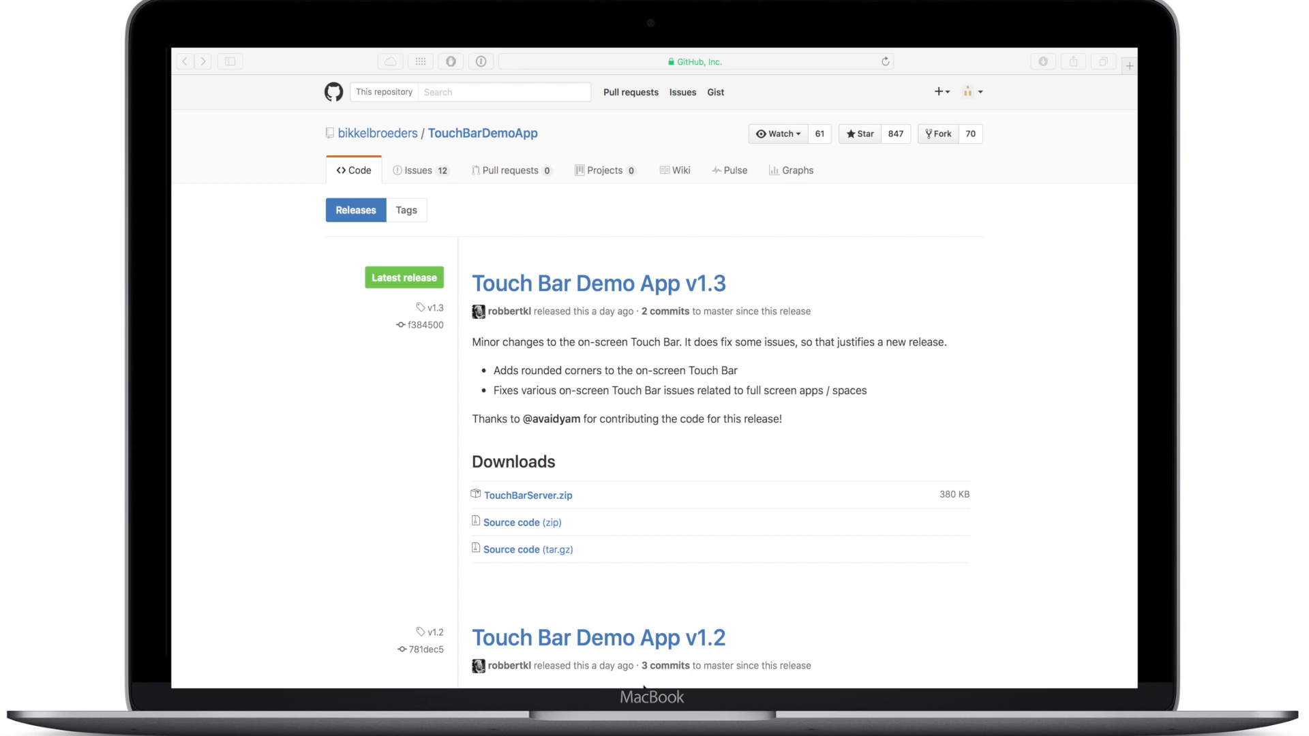
{"action": "mouse_move", "coordinate": [650, 684]}
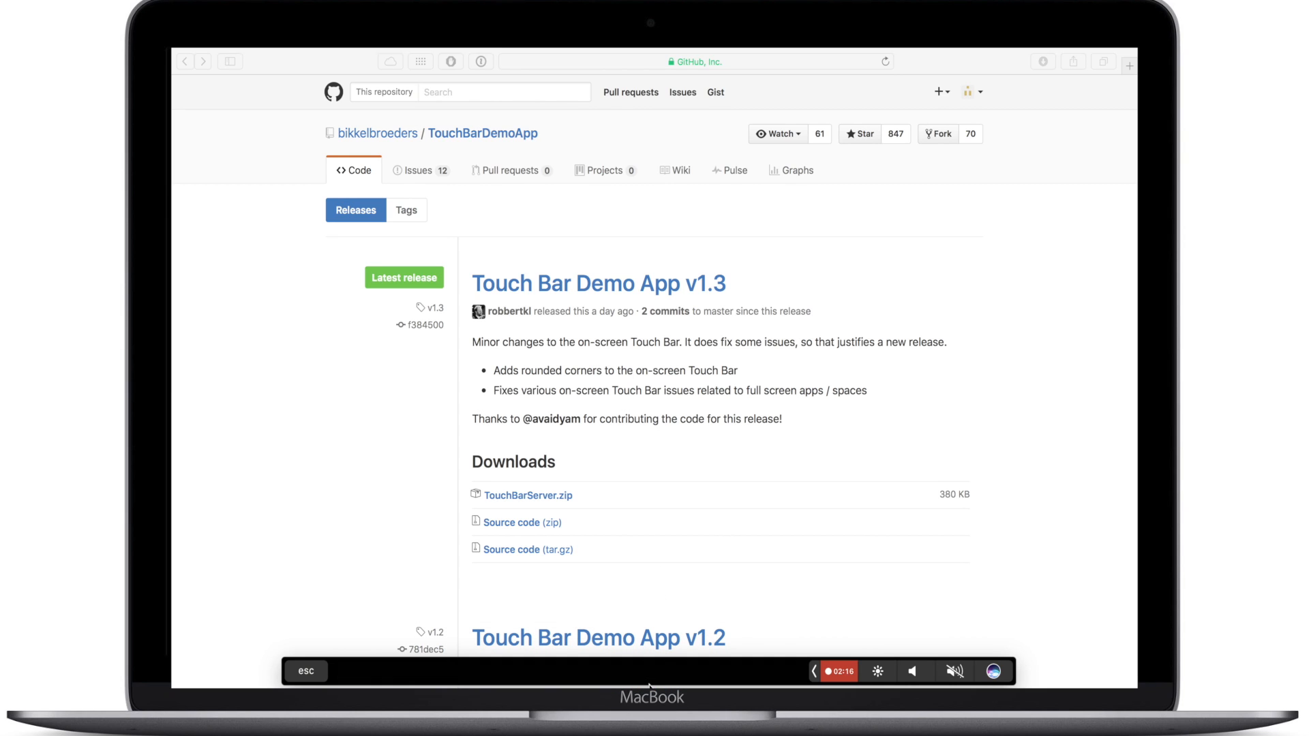
{"action": "mouse_move", "coordinate": [669, 611]}
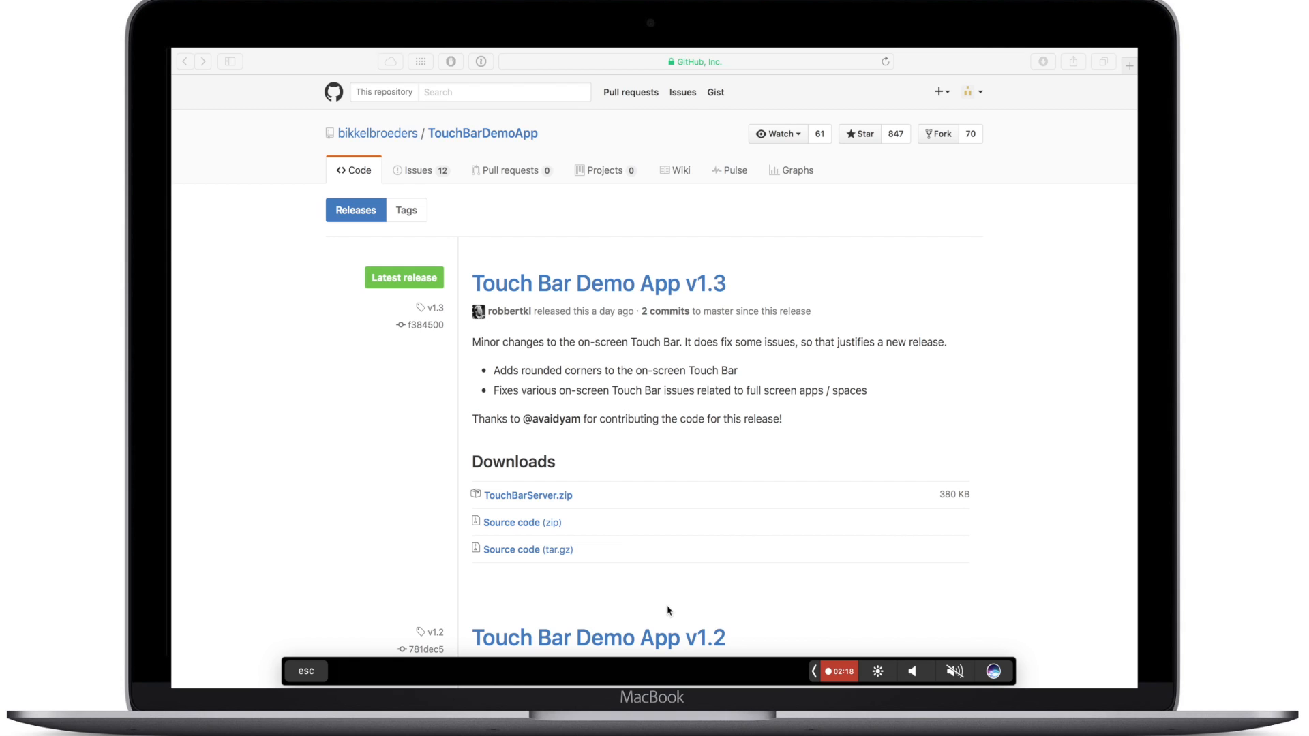
{"action": "mouse_move", "coordinate": [677, 538]}
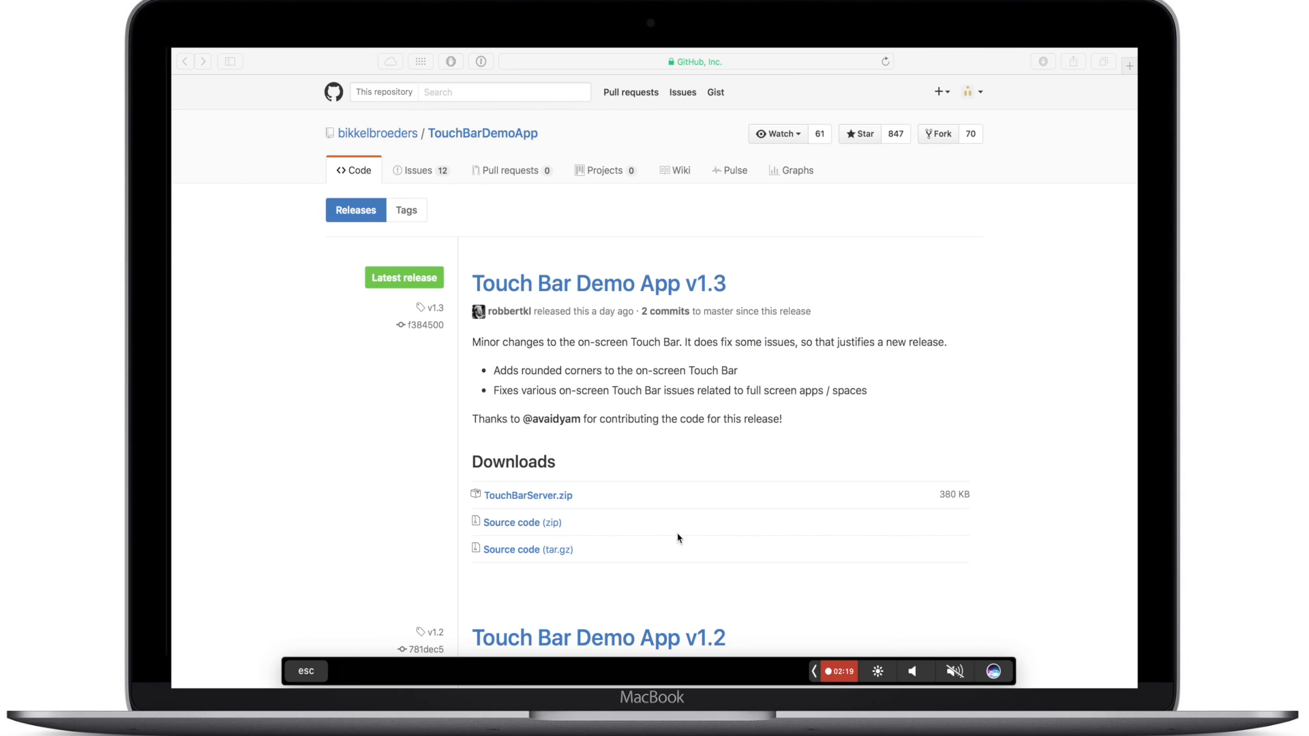
- Scroll the releases page, then use the Touch Bar Back arrow to return to idownloadblog.com
{"action": "scroll", "scroll_direction": "down", "scroll_amount": 3}
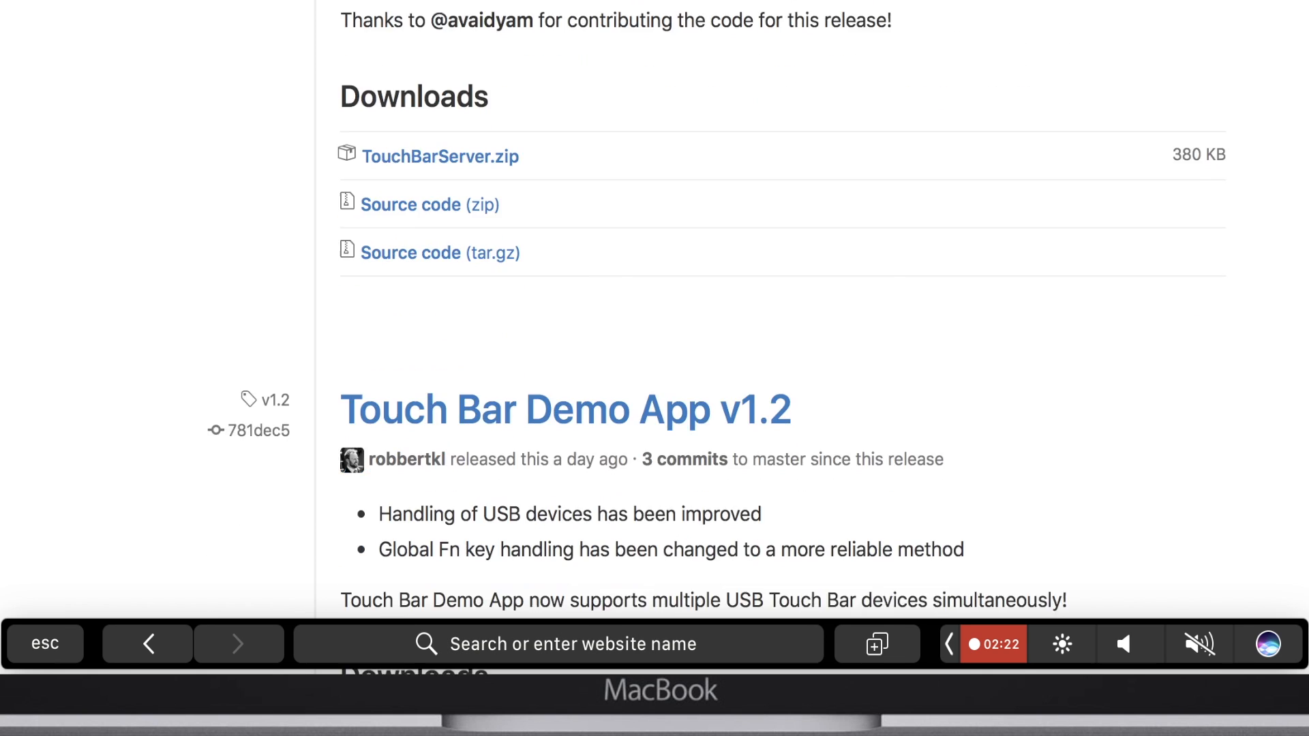
{"action": "scroll", "scroll_direction": "down", "scroll_amount": 3}
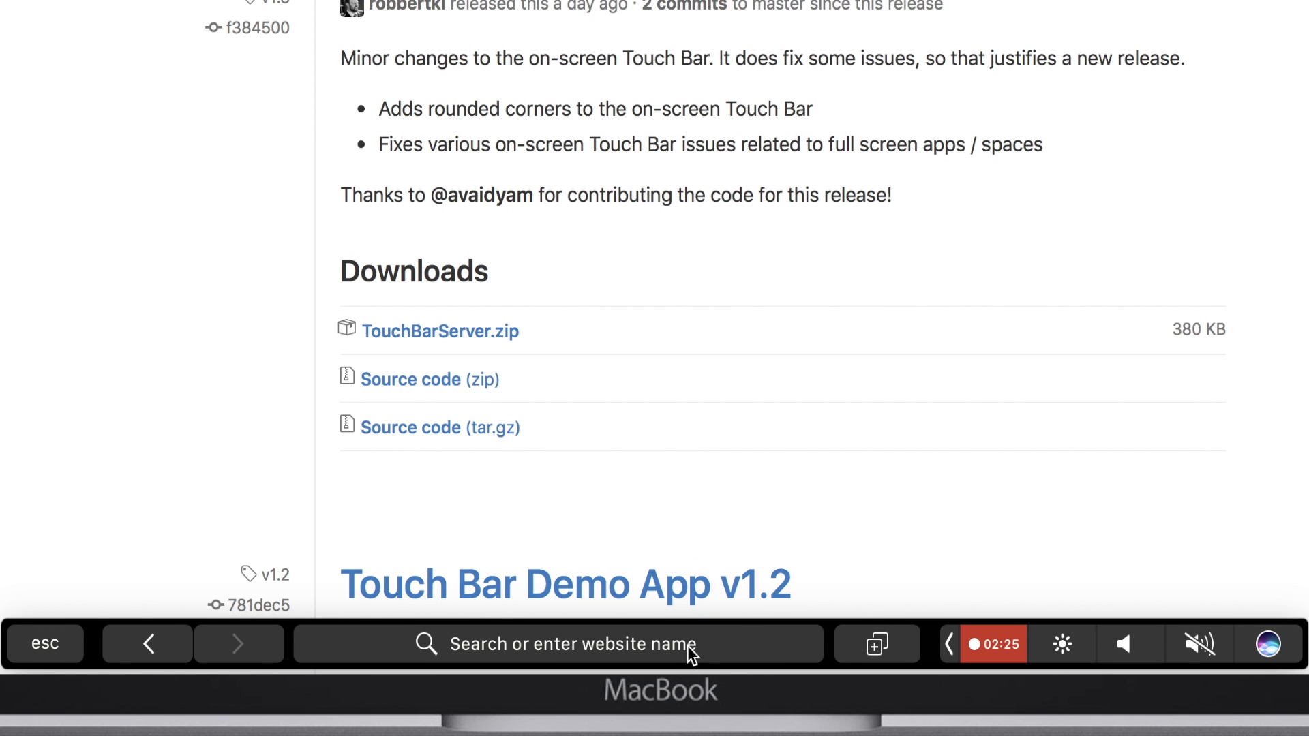
{"action": "left_click", "coordinate": [147, 644]}
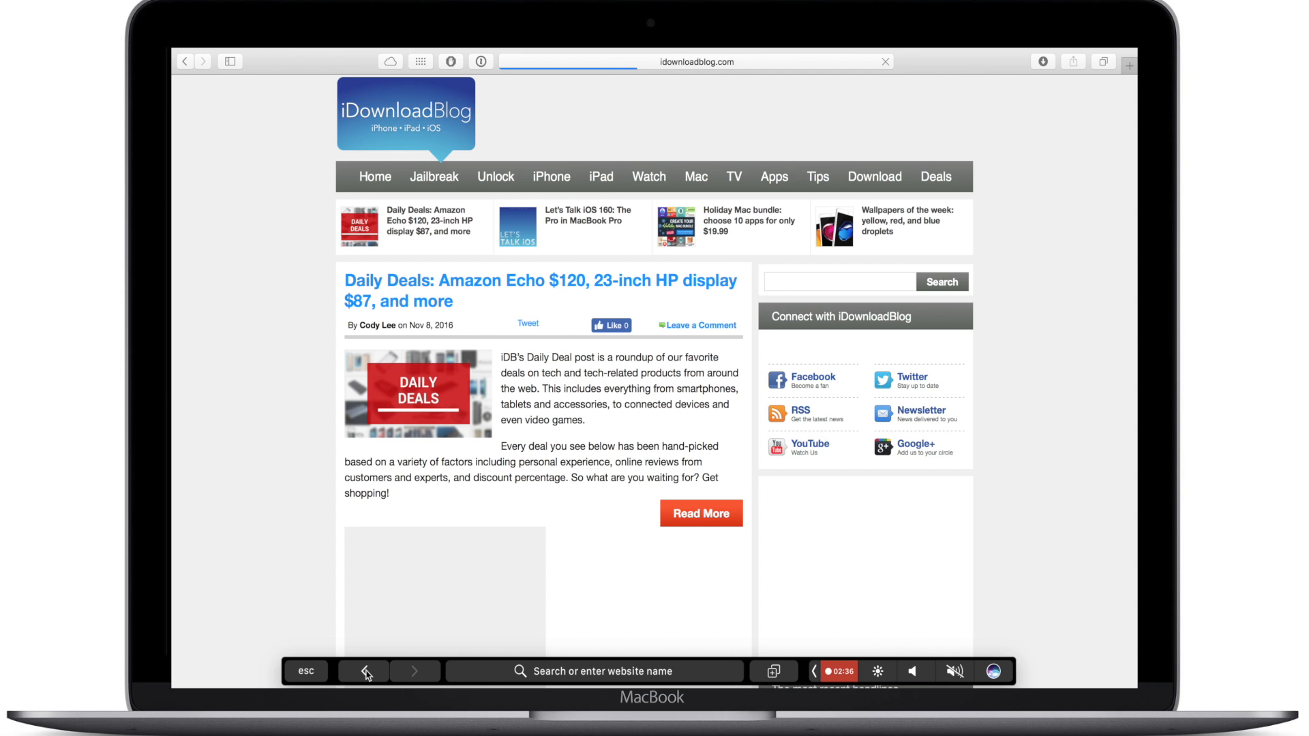
{"action": "type", "text": "github.com"}
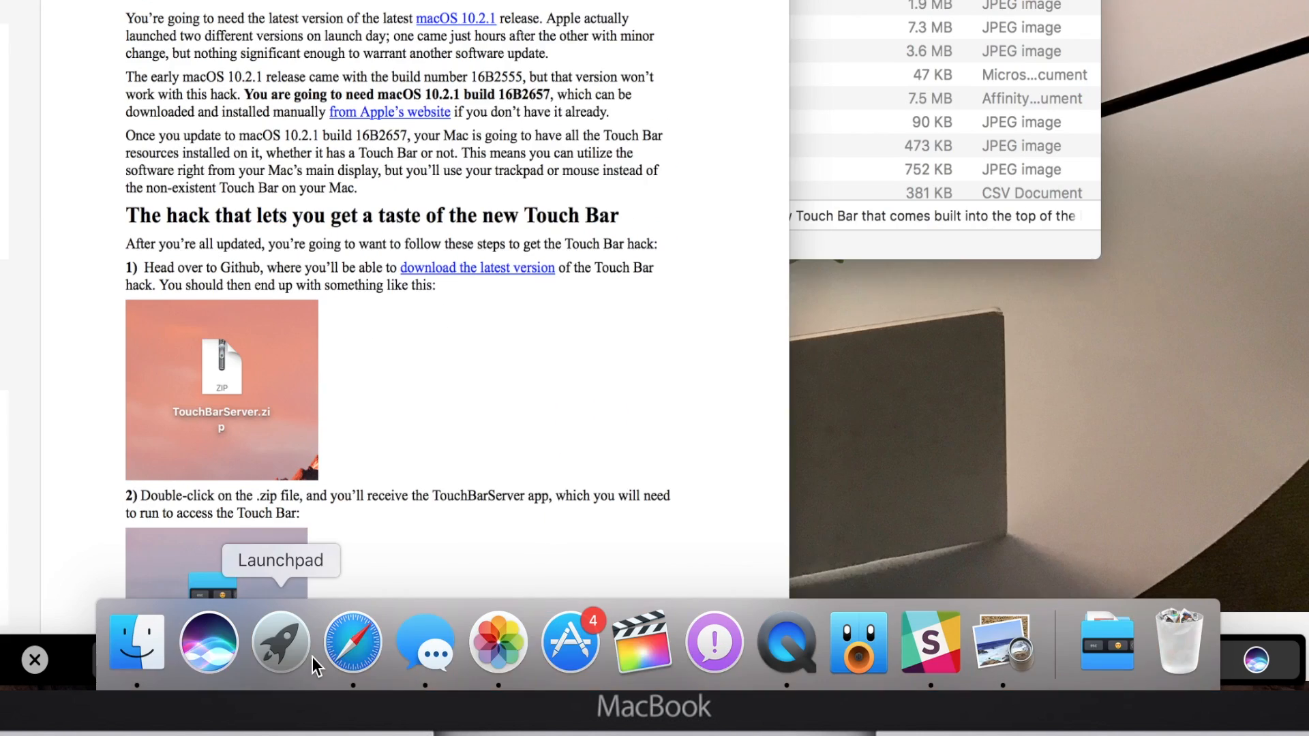
- Expand the Control Strip to reveal brightness, Mission Control, Launchpad, media, volume and Siri
{"action": "left_click", "coordinate": [280, 643]}
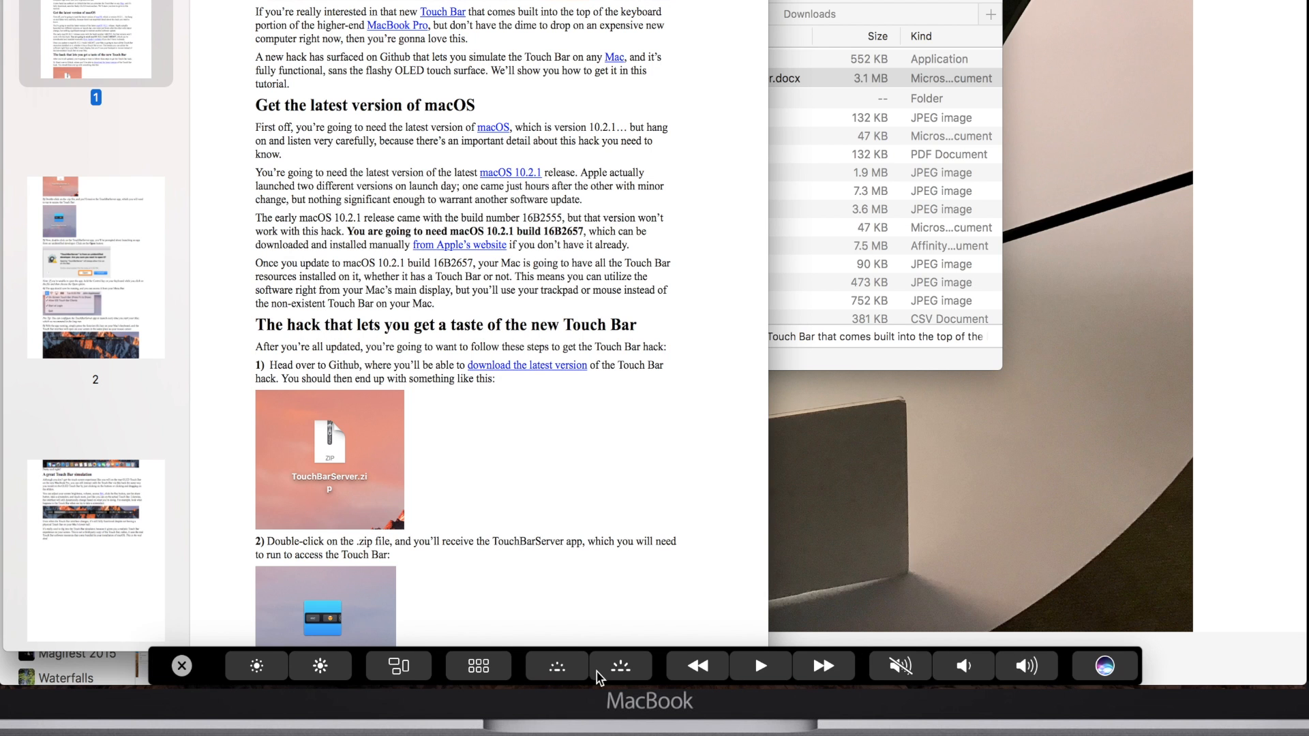
{"action": "mouse_move", "coordinate": [609, 672]}
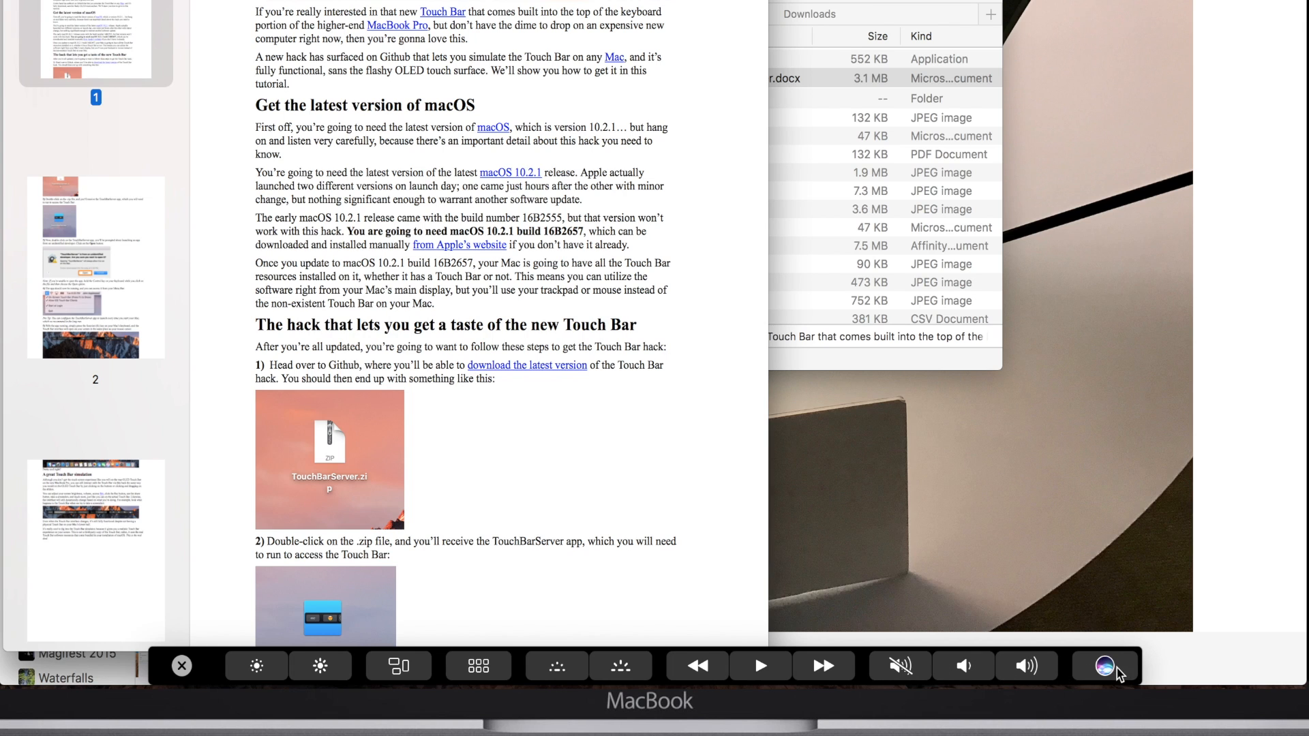
{"action": "mouse_move", "coordinate": [171, 675]}
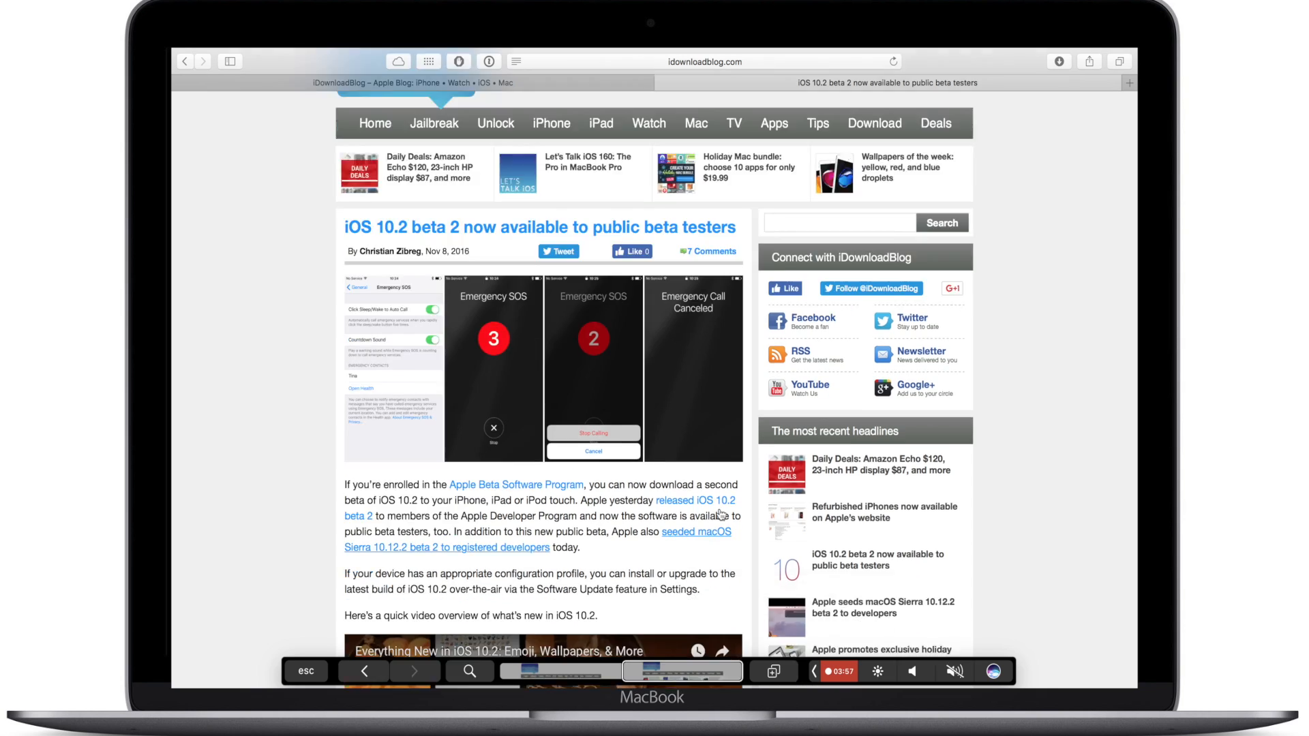
- Scroll the homepage and open the iOS 10.2 beta 2 article in a new tab
{"action": "scroll", "scroll_direction": "down", "scroll_amount": 3}
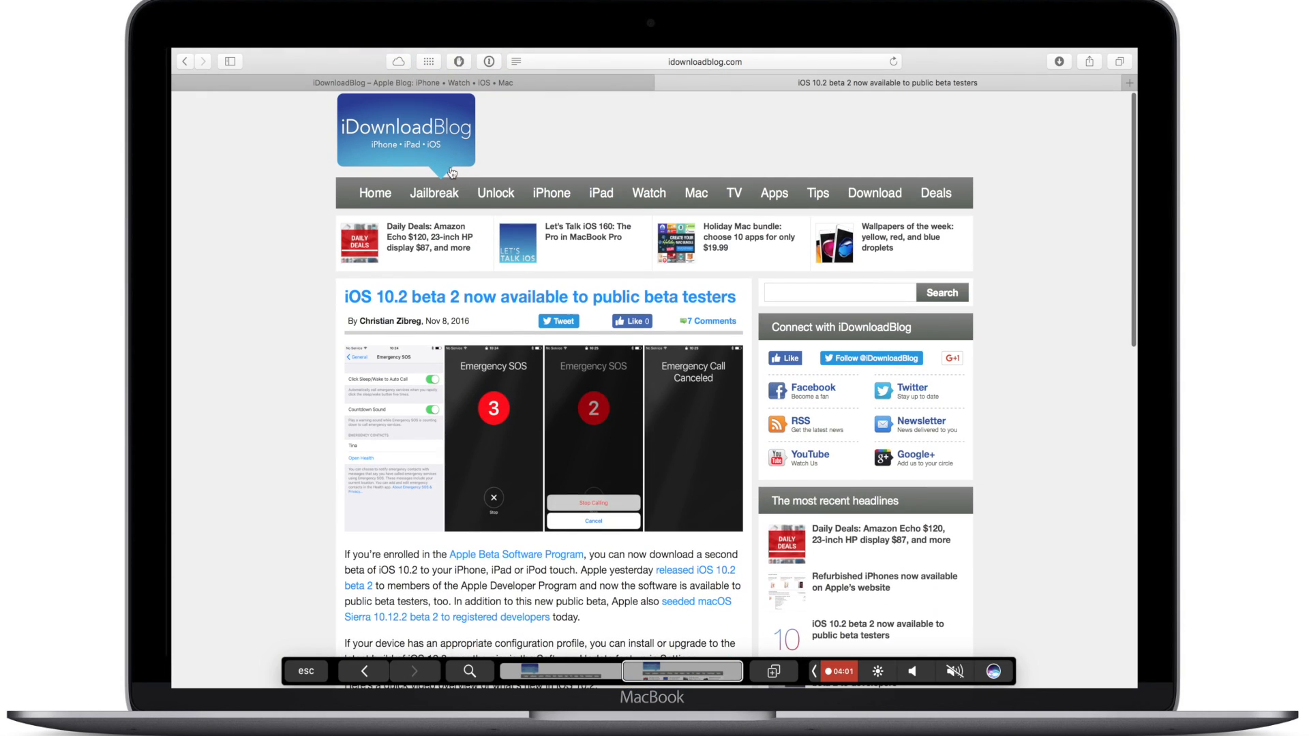
{"action": "left_click", "coordinate": [1079, 98]}
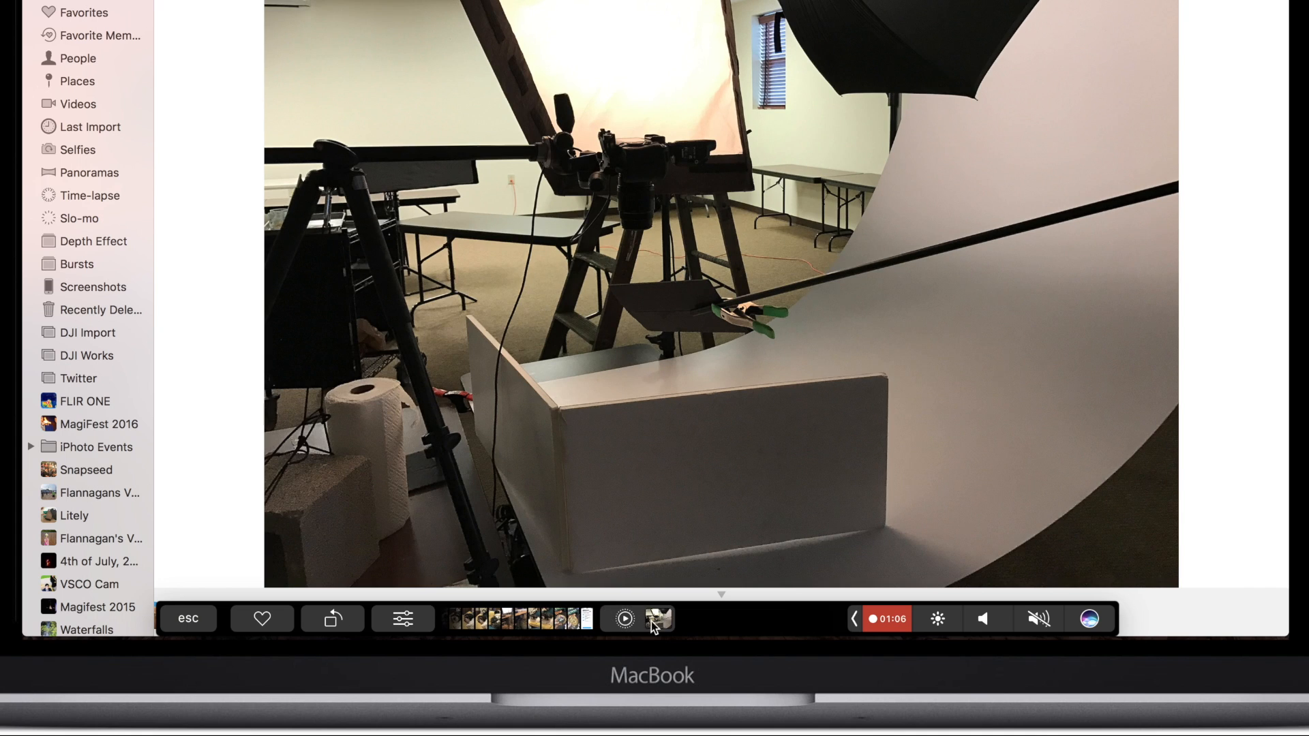
- Edit the studio photo from the Touch Bar and expand the Light, Color and B&W adjustments
{"action": "left_click", "coordinate": [403, 618]}
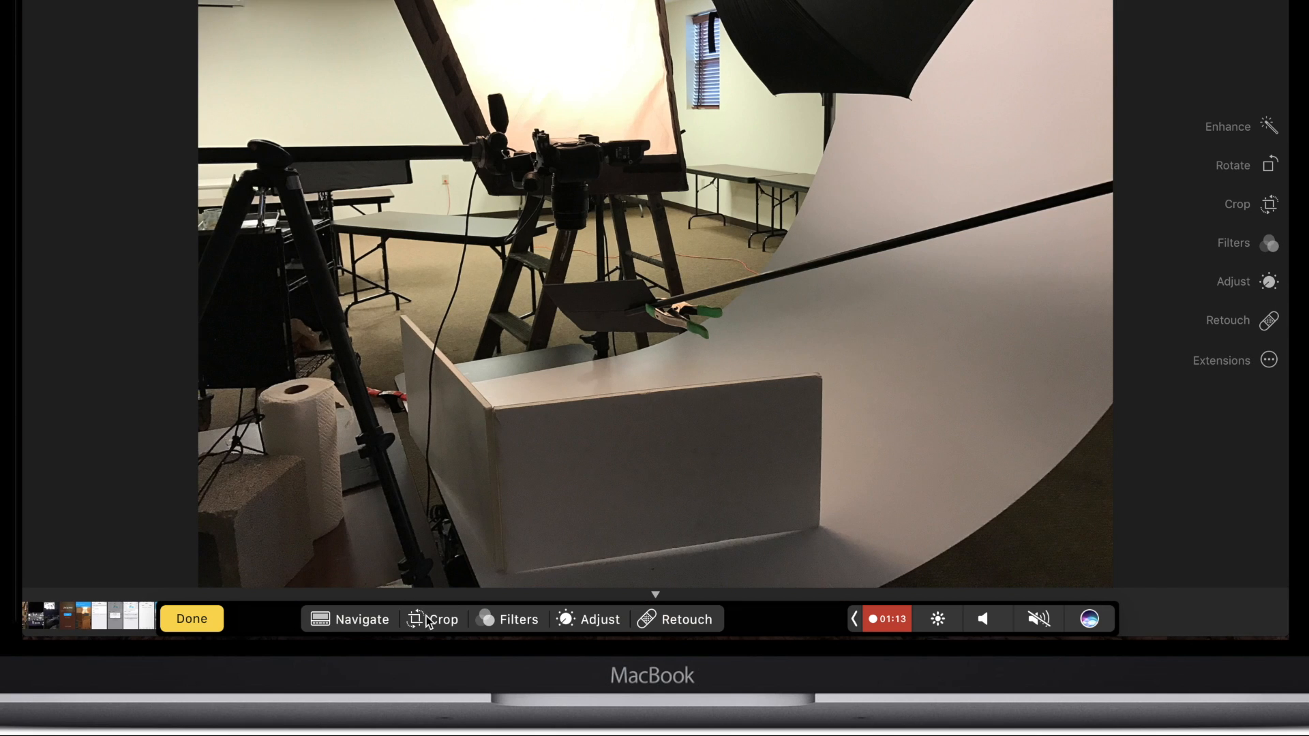
{"action": "mouse_move", "coordinate": [620, 635]}
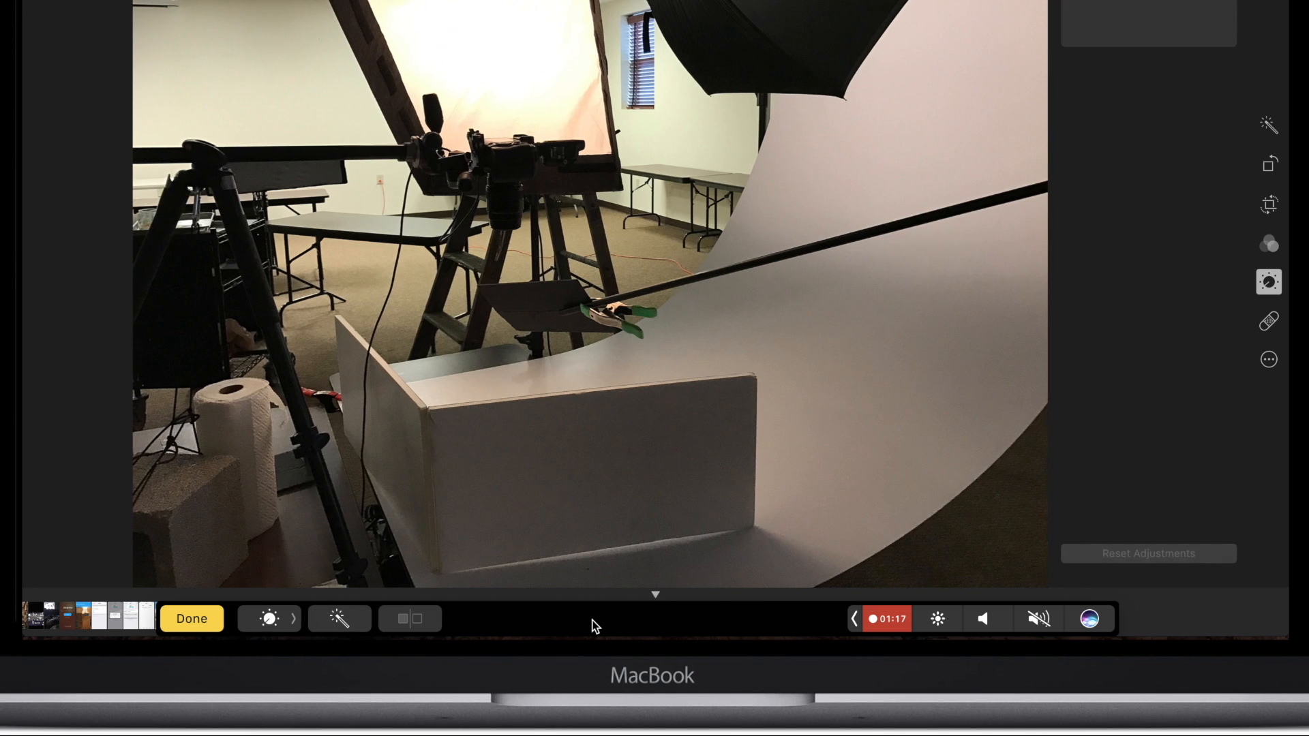
{"action": "left_click", "coordinate": [339, 619]}
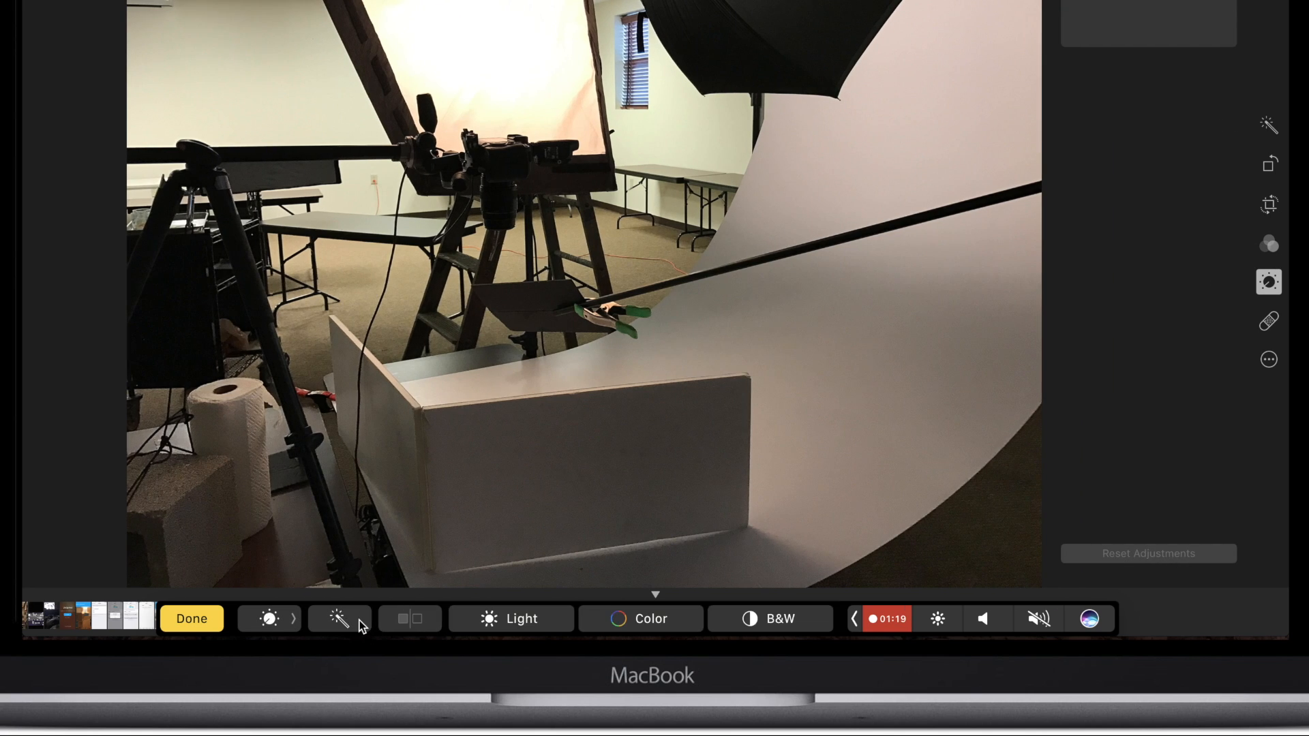